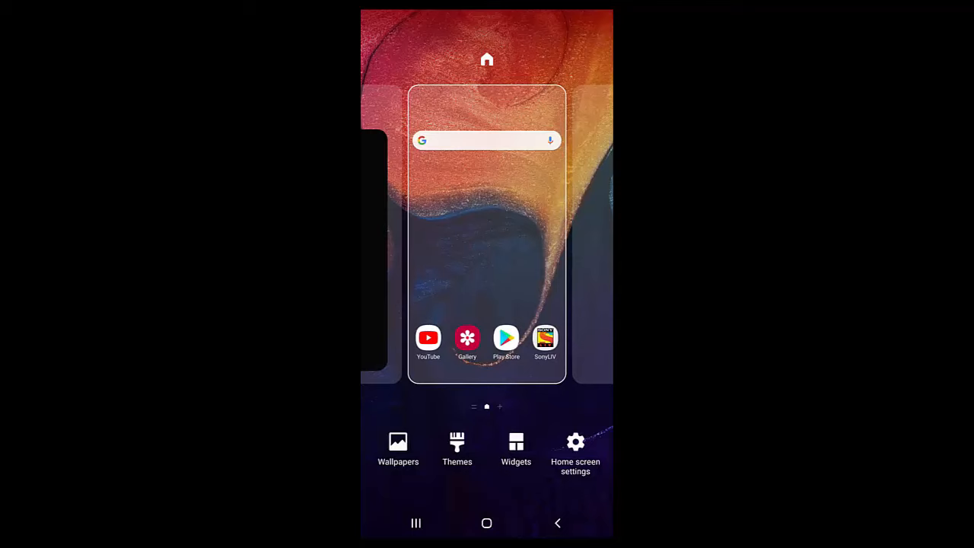
Step: Open the home screen widgets list to add the Clock dual clock widget
left_click(516, 449)
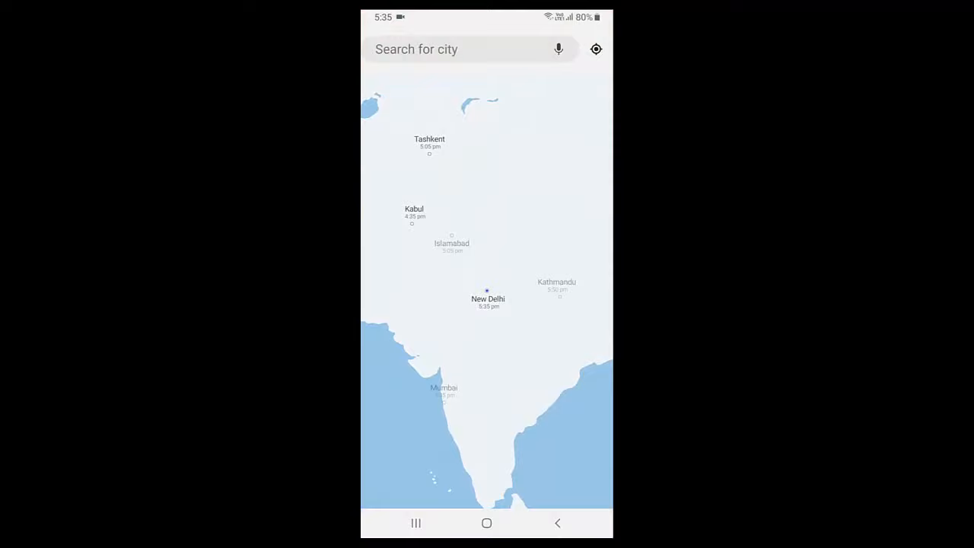
Step: Confirm New Delhi on the map to reach the dual clock Widget settings
left_click(487, 297)
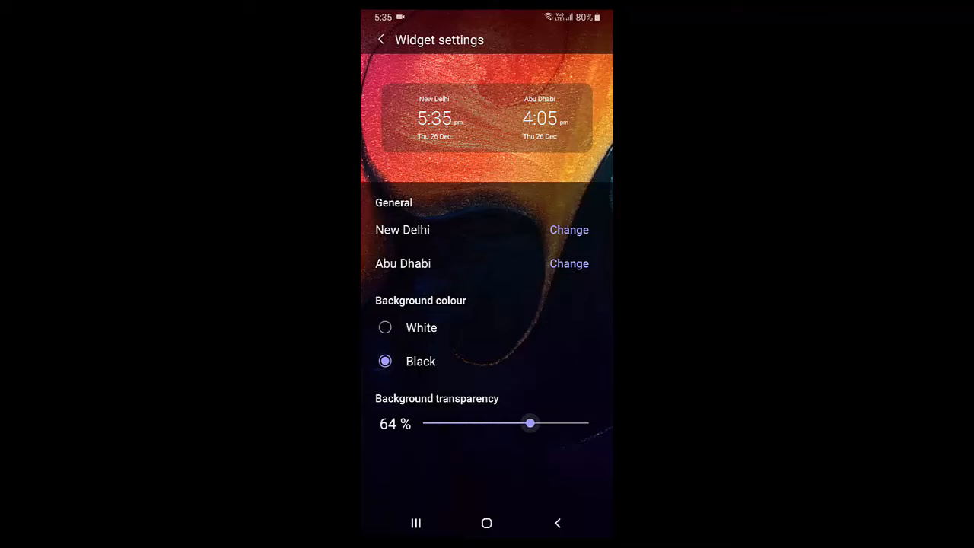
Step: Lower background transparency to 28% and begin replacing the first city
left_click_drag(529, 423, 469, 423)
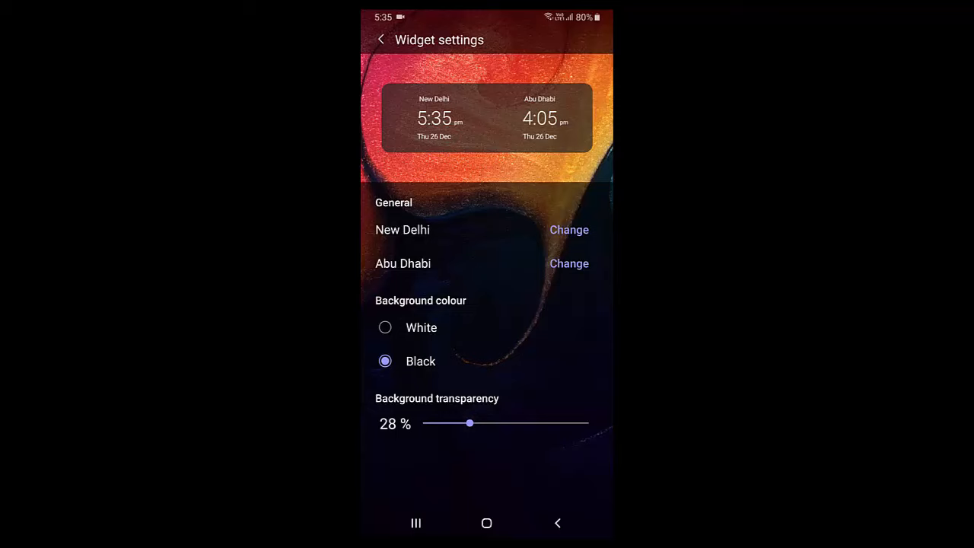
left_click(569, 229)
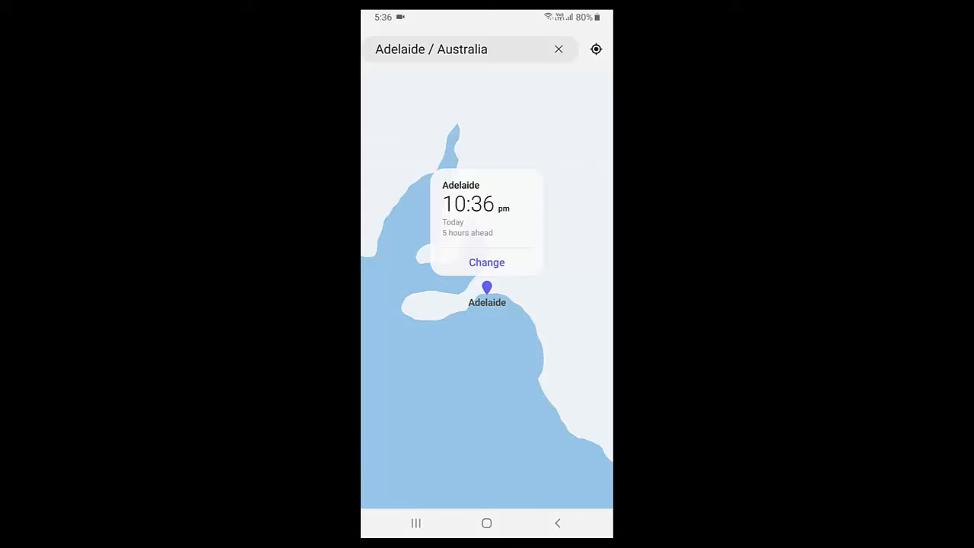
Step: Set Adelaide as the second city and bring up the widget's options menu
left_click(487, 522)
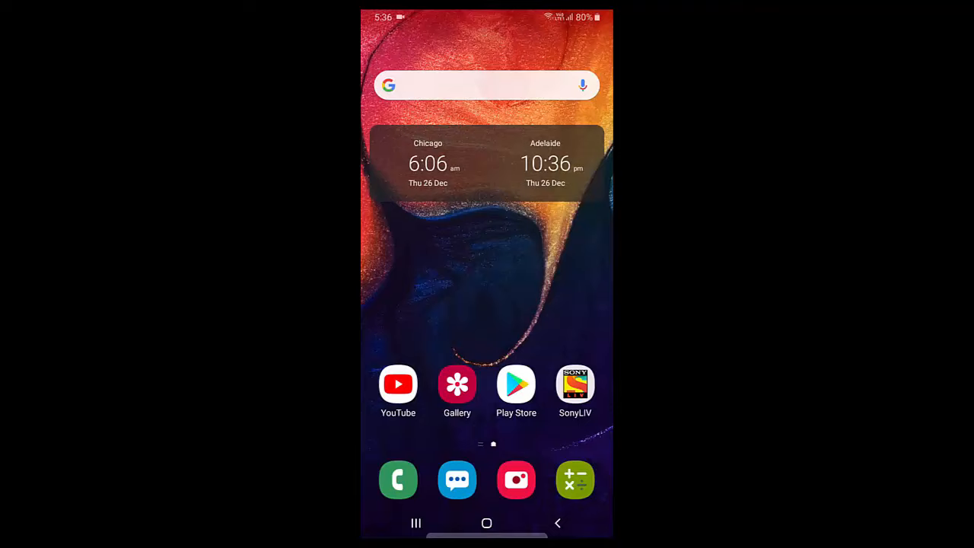
left_click(487, 164)
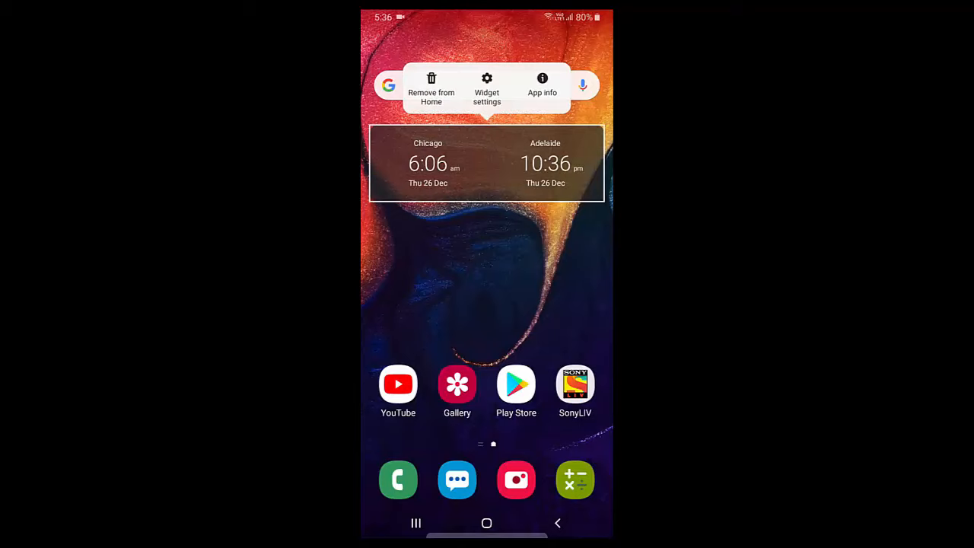